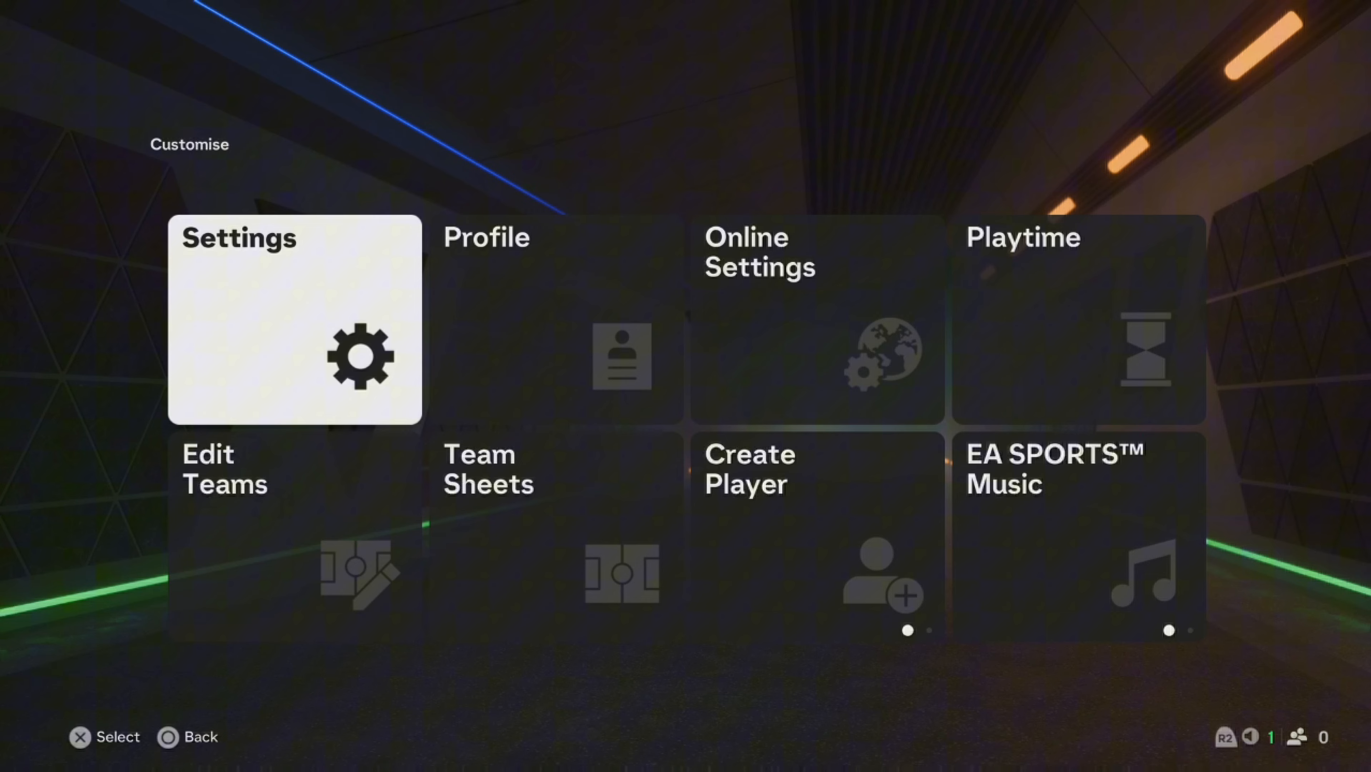
Open Game Settings from the Customise menu, landing on the Gameplay options.
left_click(295, 320)
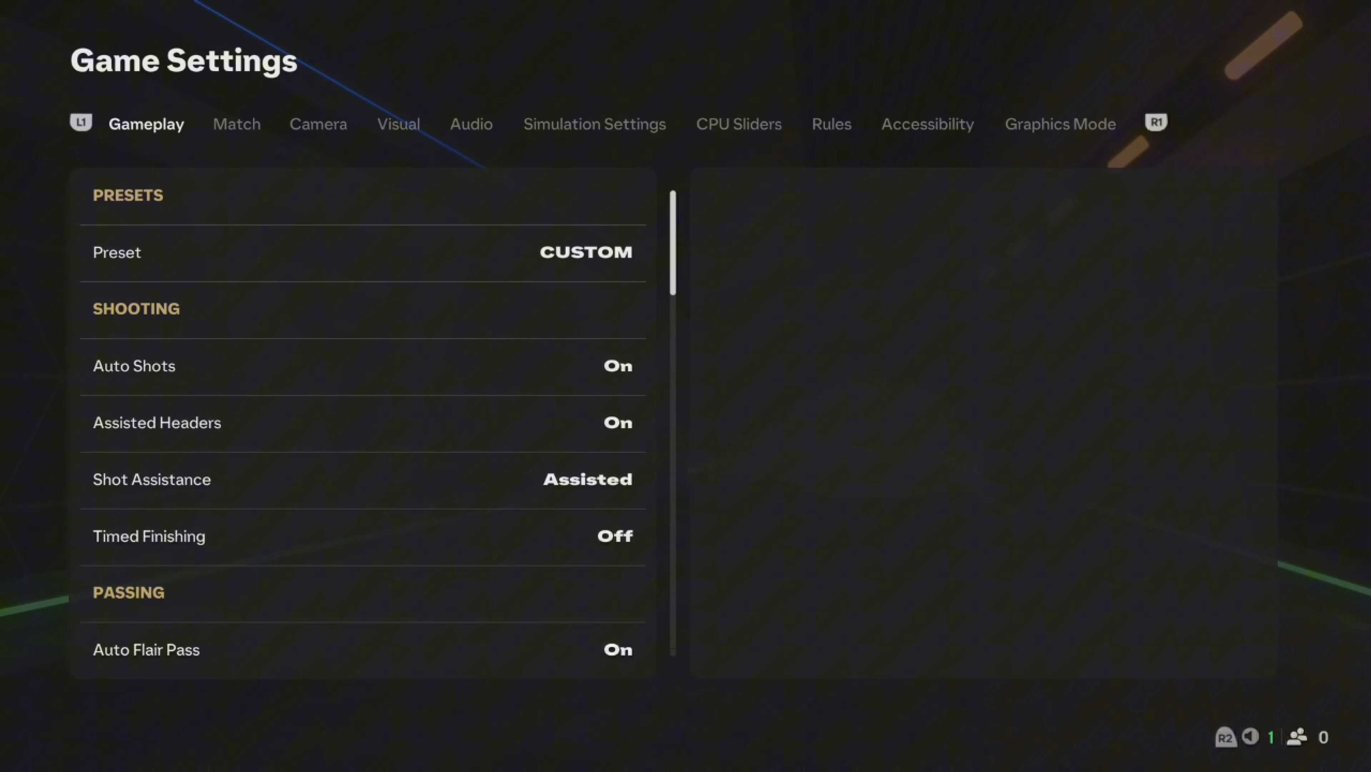
In Match settings, cycle Difficulty Level away from Amateur to Beginner, keeping half length 6 minutes.
left_click(235, 123)
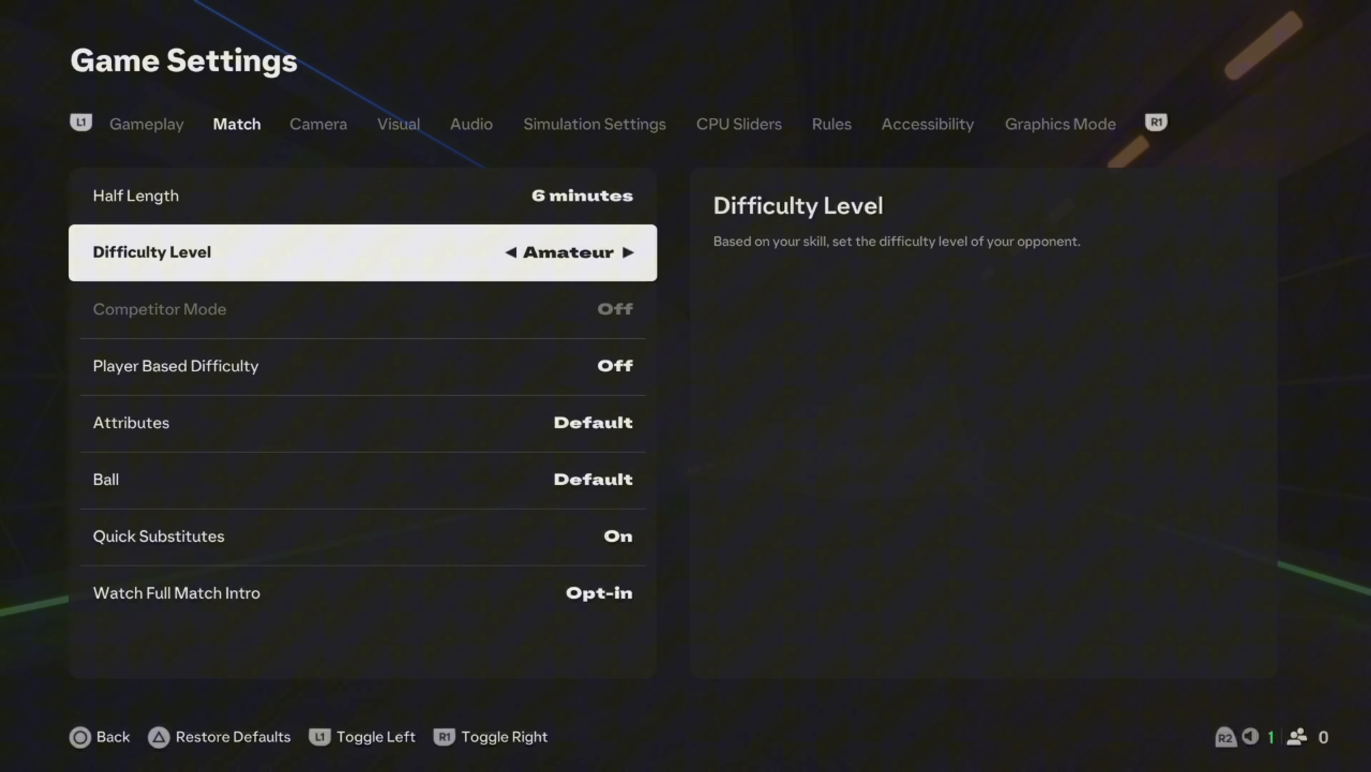
left_click(622, 251)
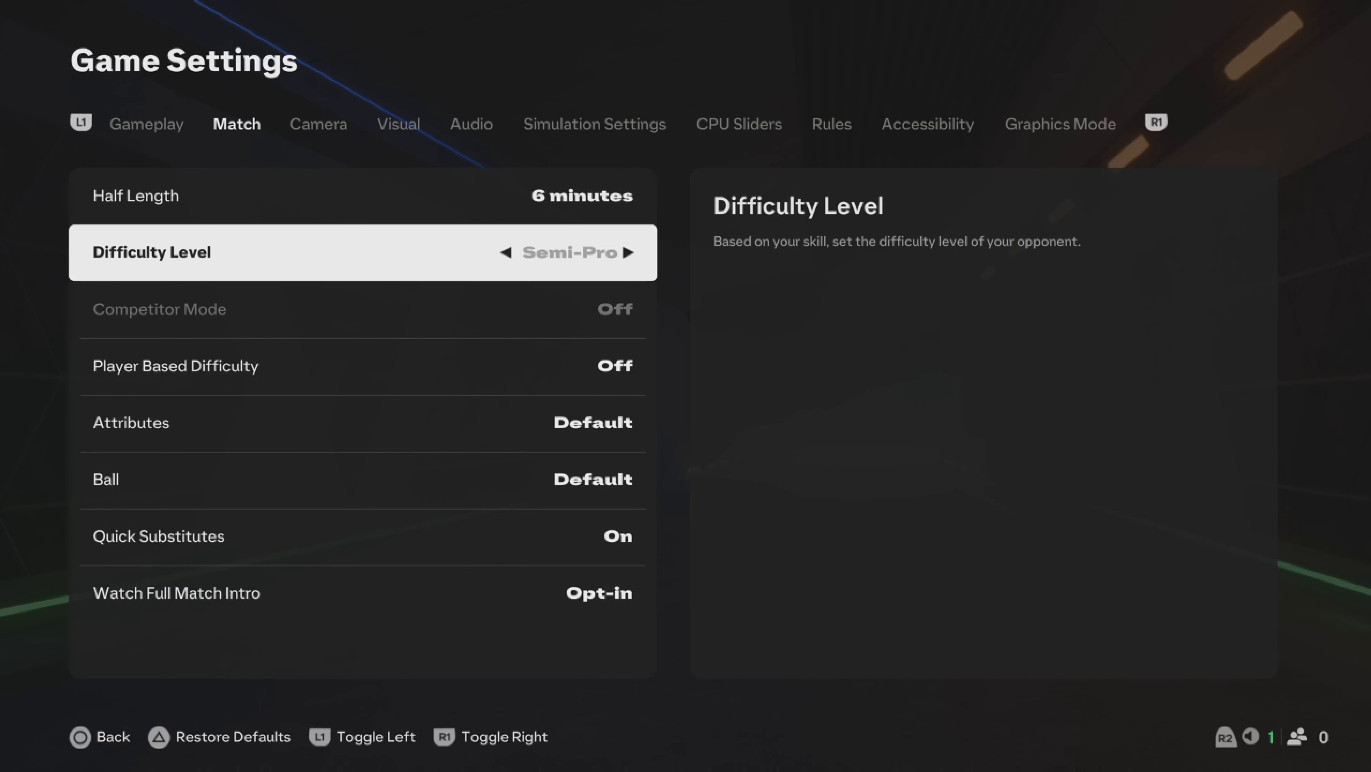
left_click(626, 252)
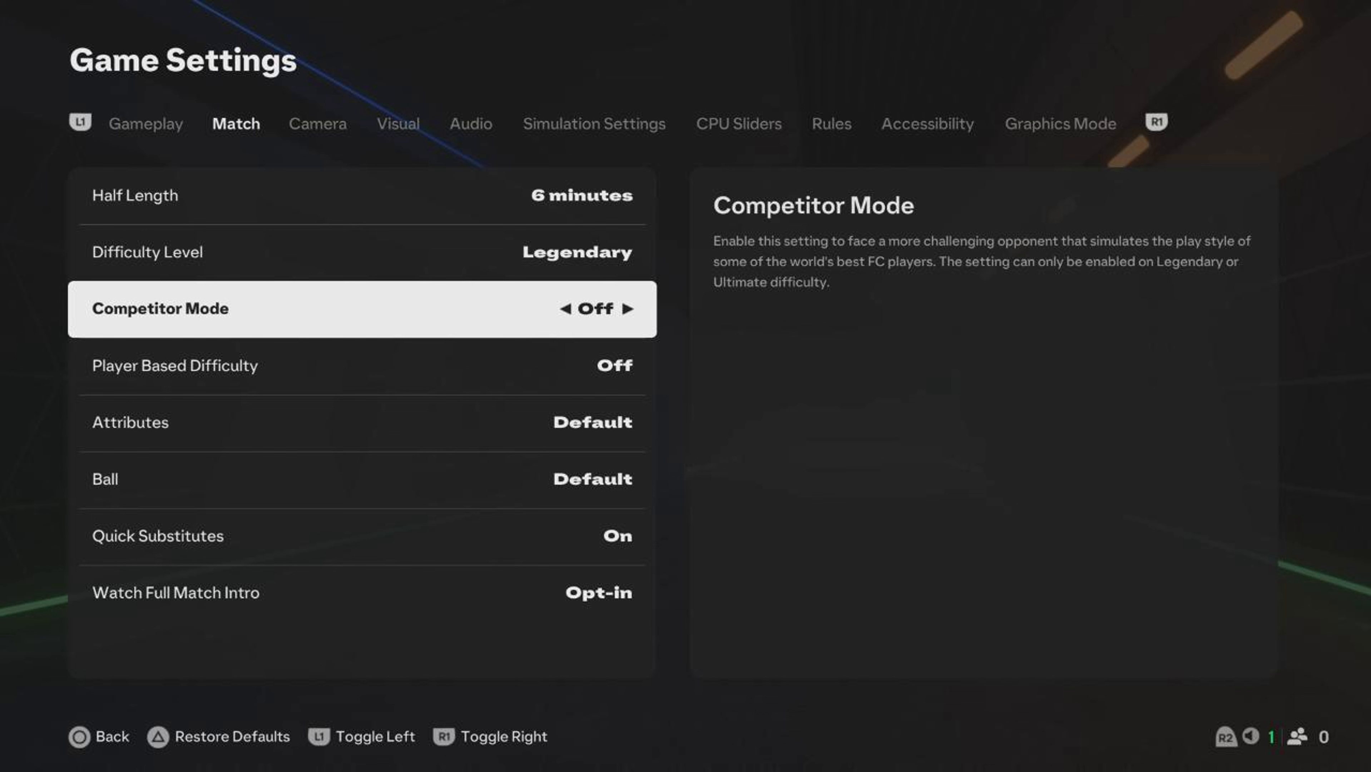
left_click(630, 309)
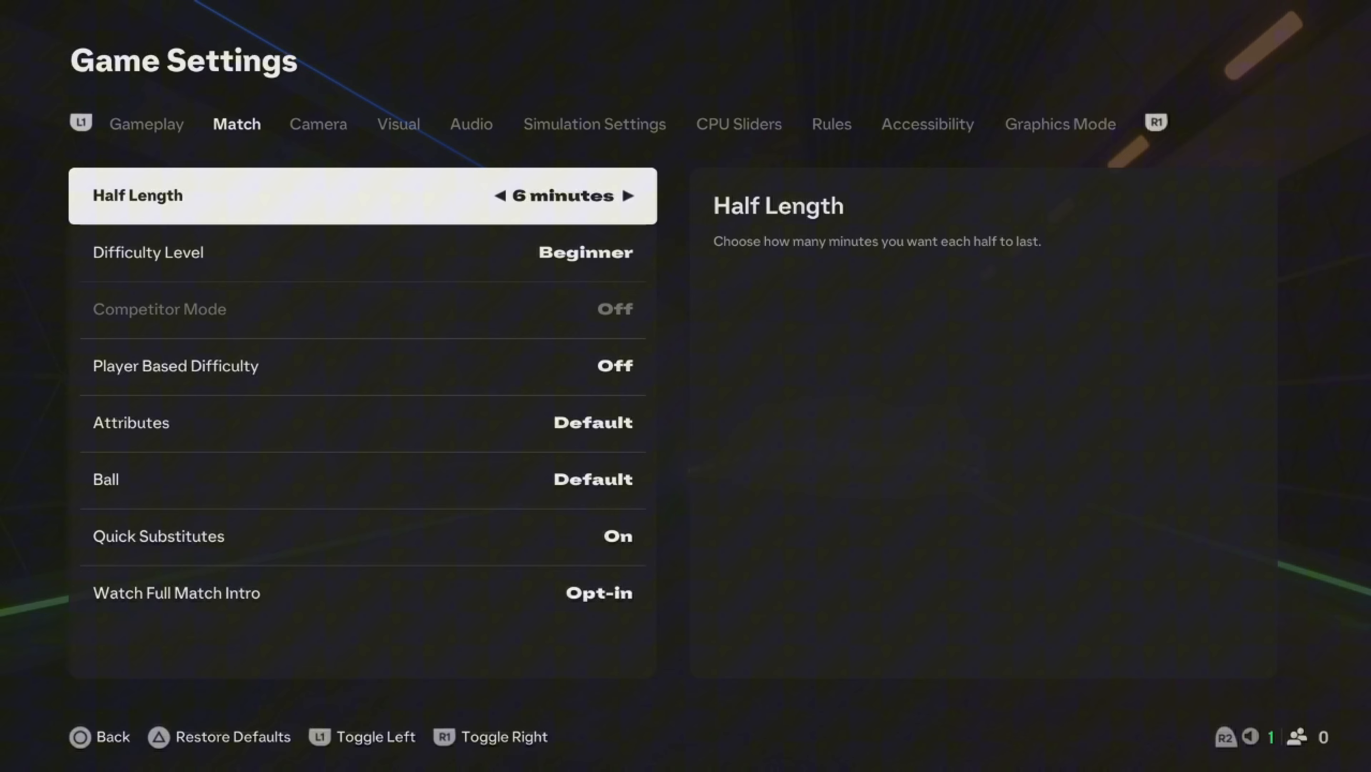
left_click(497, 195)
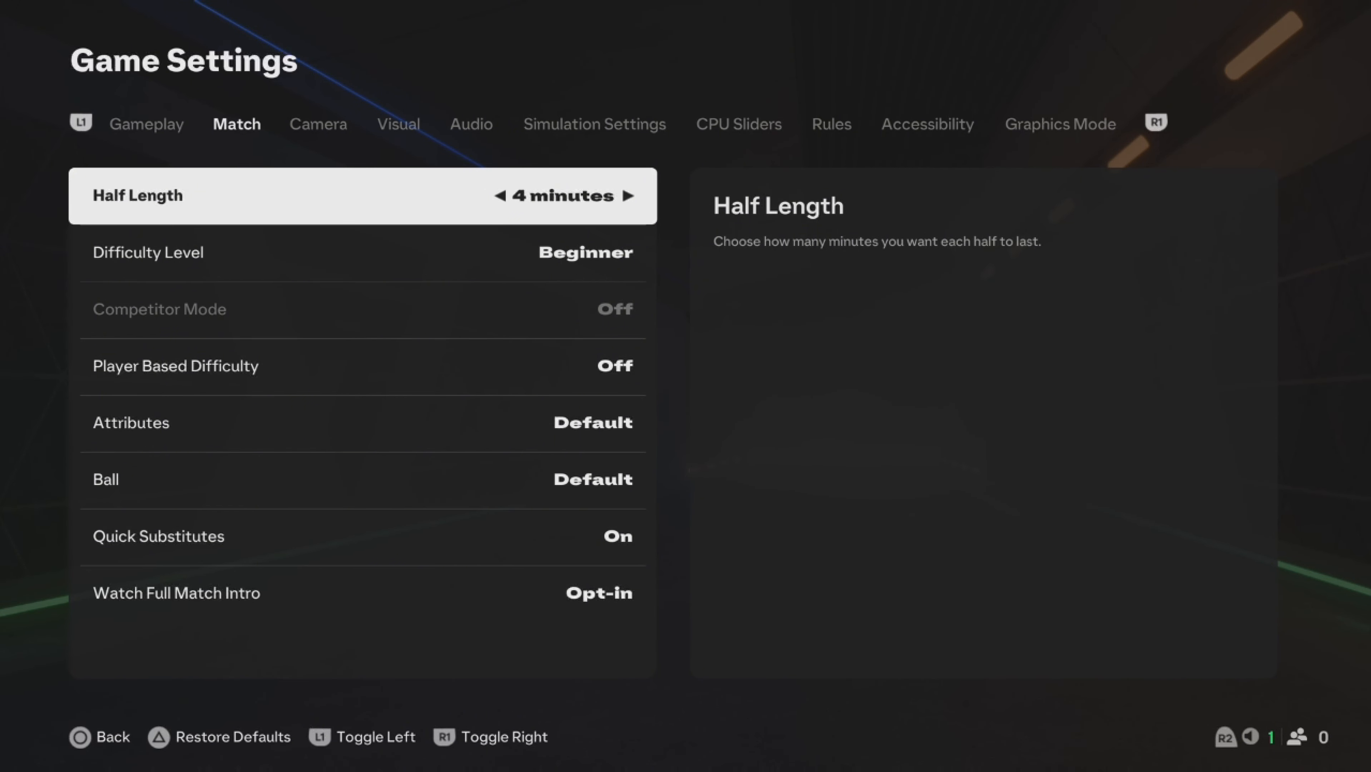
left_click(625, 196)
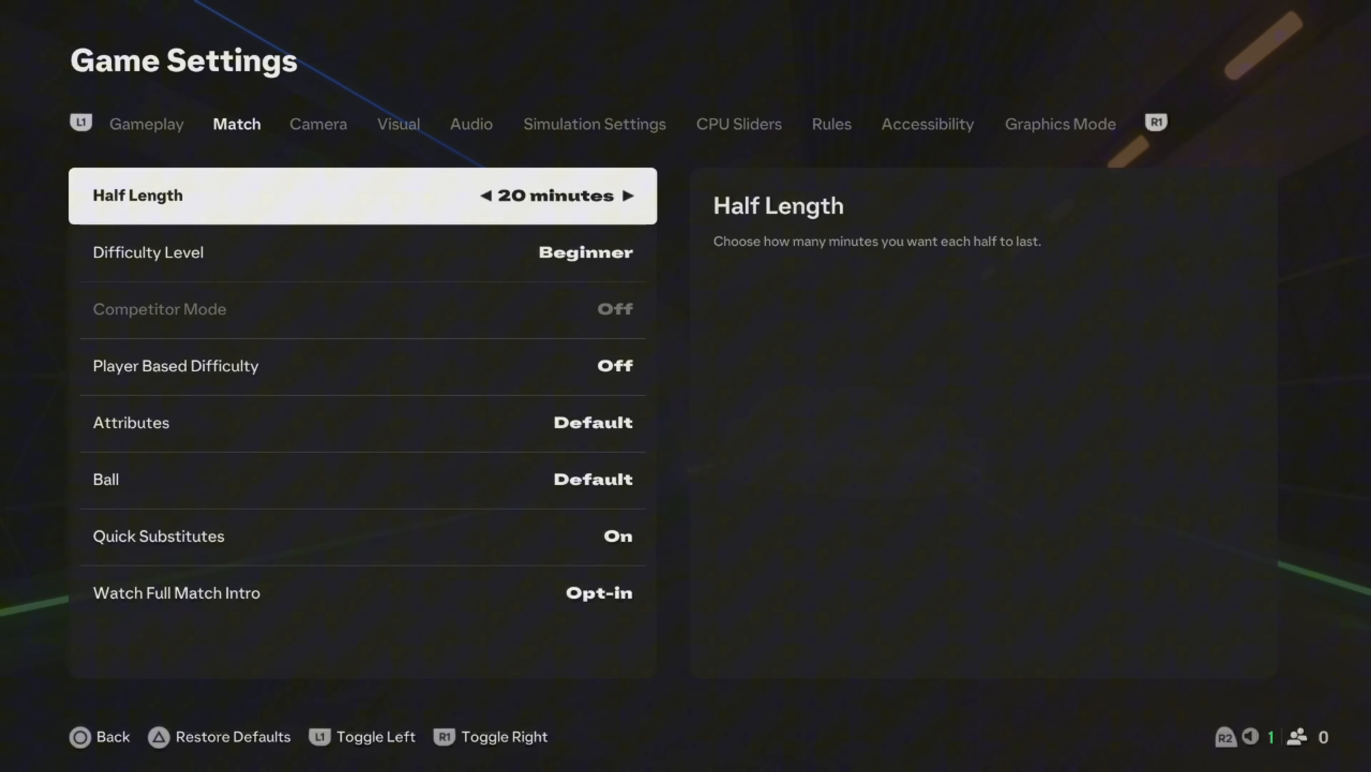
left_click(490, 196)
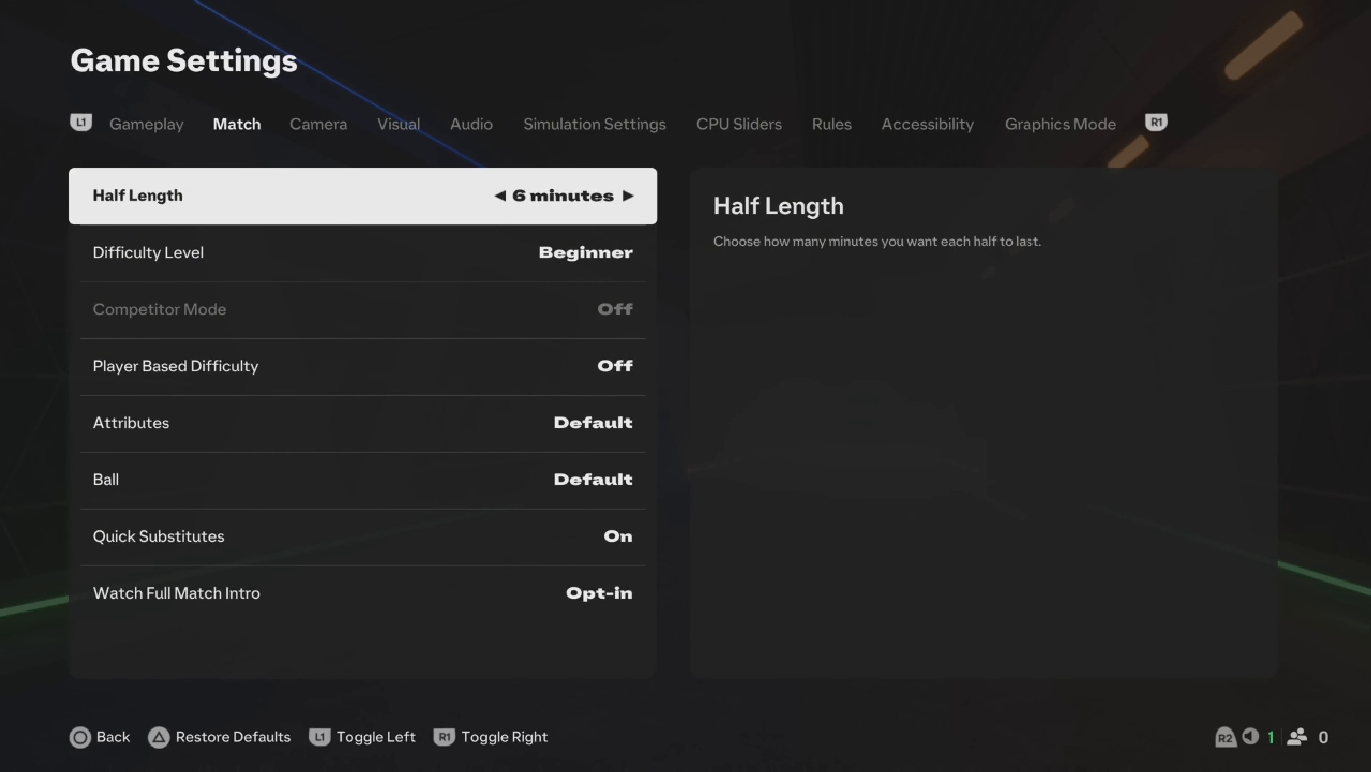